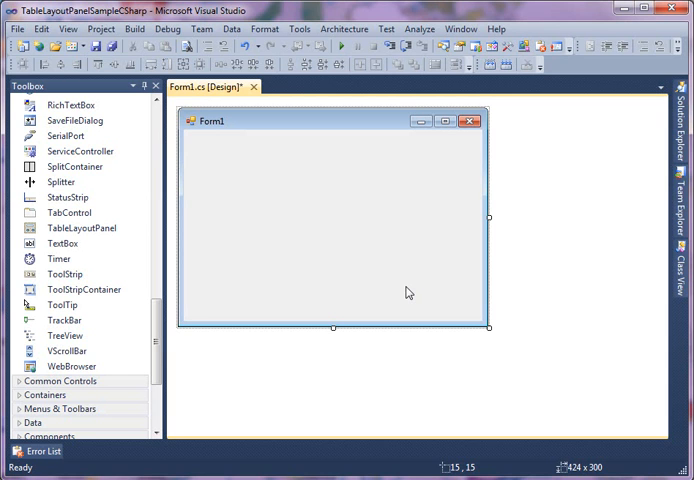
mouse_move(556, 380)
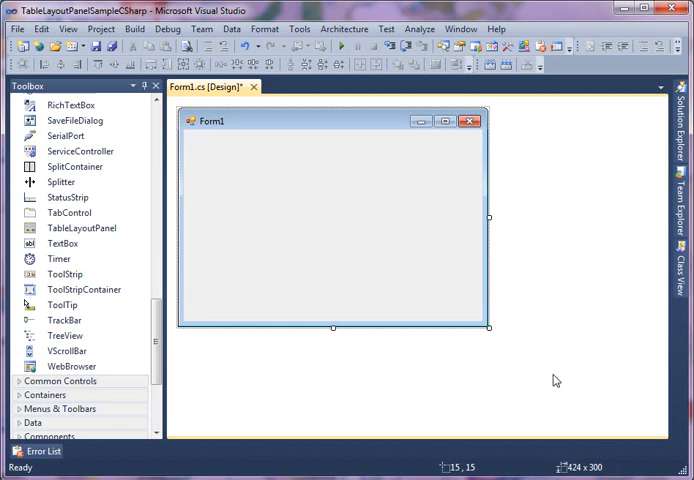
mouse_move(370, 320)
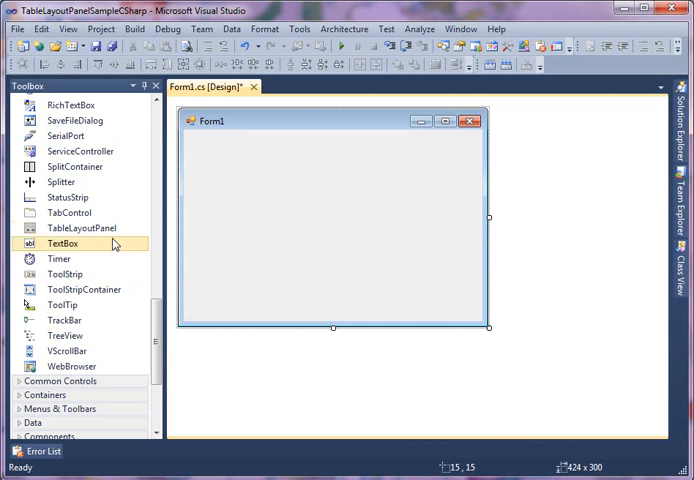
mouse_move(80, 228)
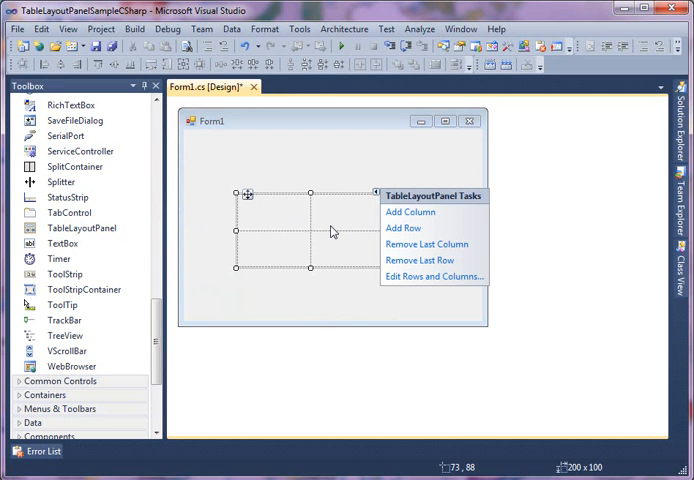
mouse_move(320, 232)
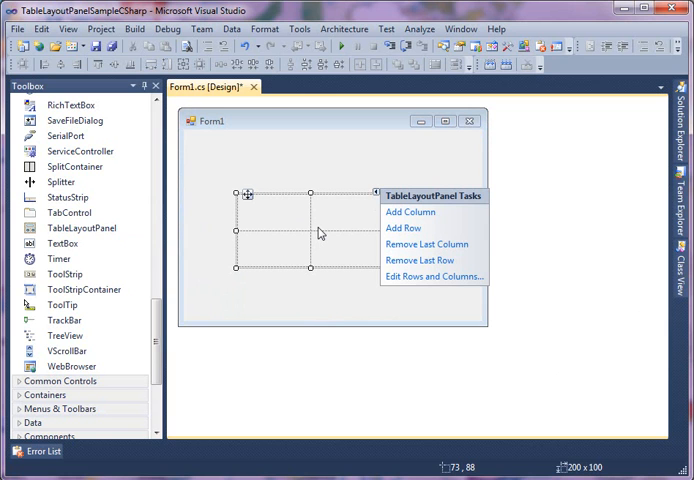
mouse_move(410, 212)
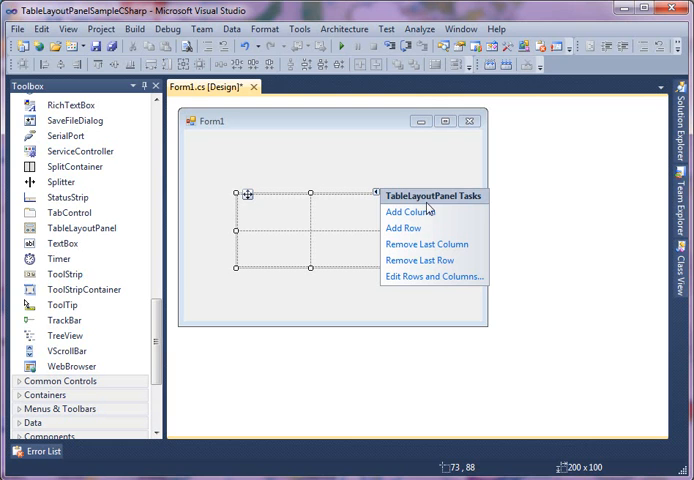
mouse_move(408, 212)
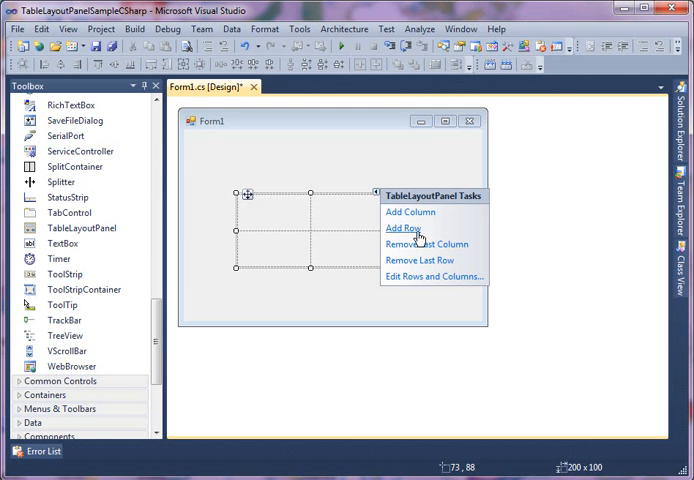
mouse_move(432, 264)
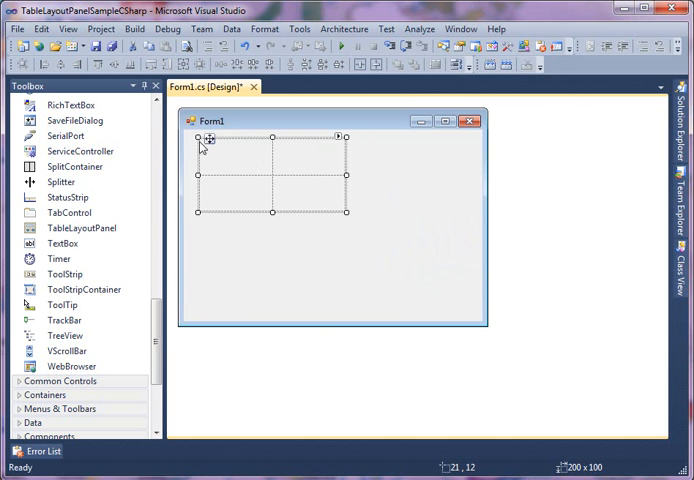
mouse_move(308, 170)
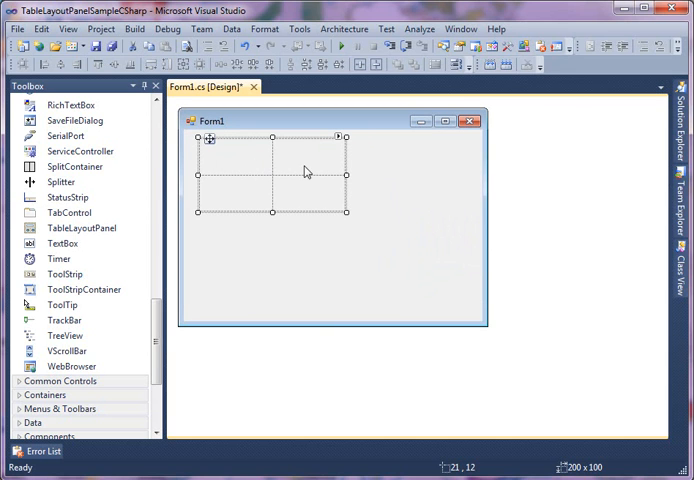
- Reopen the TableLayoutPanel's smart-tag task list to add columns and rows
click(344, 136)
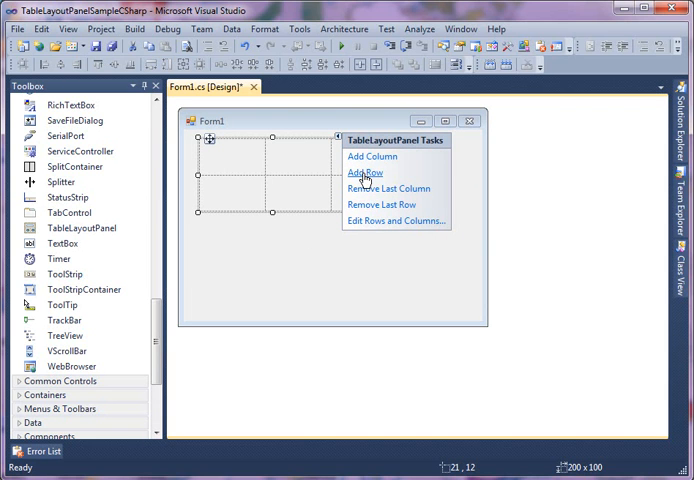
mouse_move(358, 220)
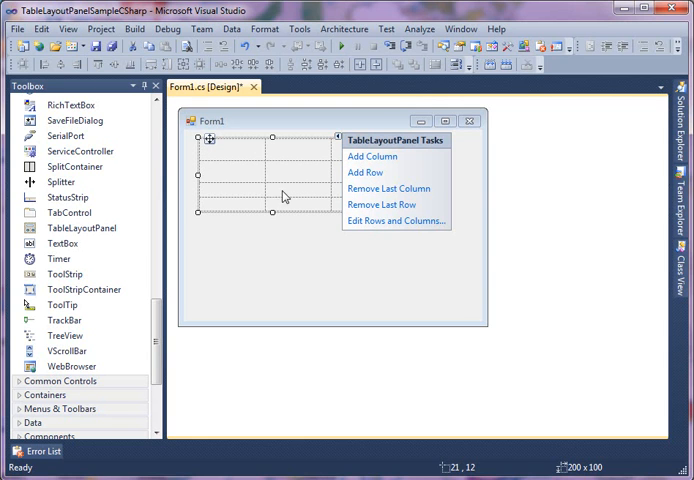
mouse_move(272, 212)
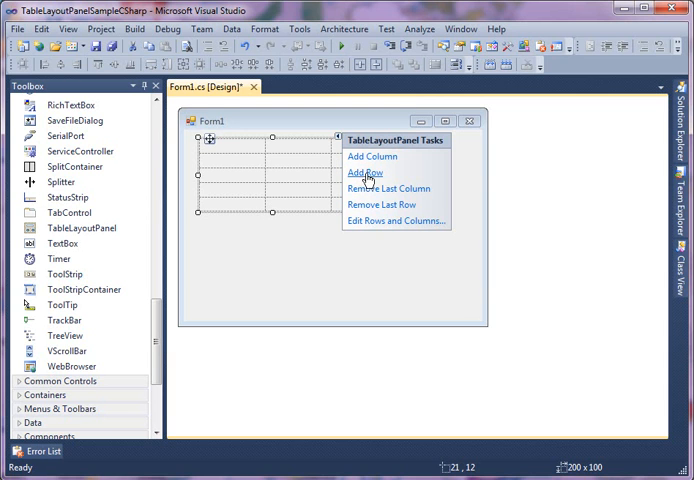
mouse_move(384, 228)
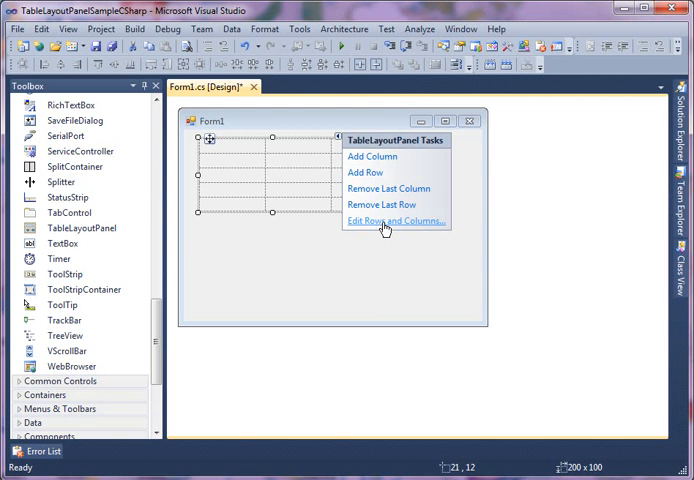
- In Edit Rows and Columns, size the three columns at 30%, 30% and 40% Percent
click(394, 220)
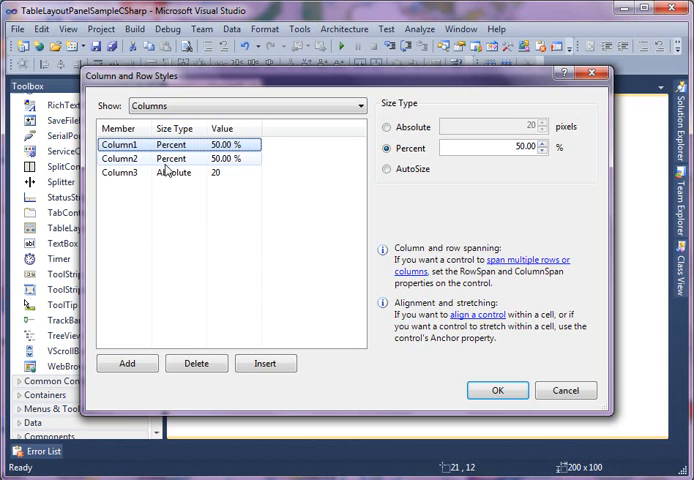
click(176, 172)
text(30)
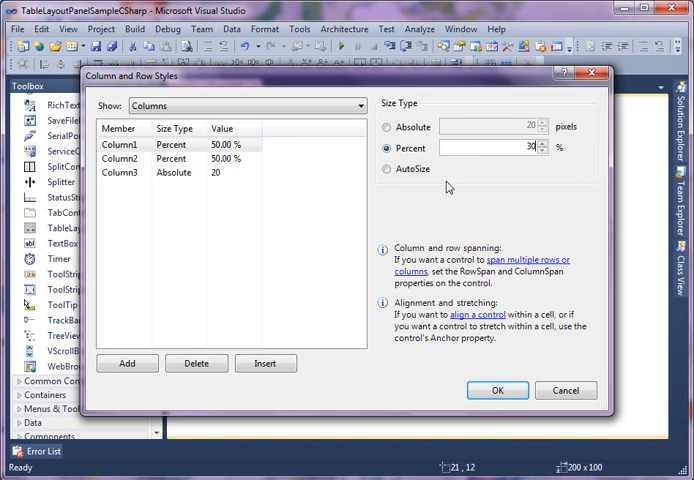
click(388, 168)
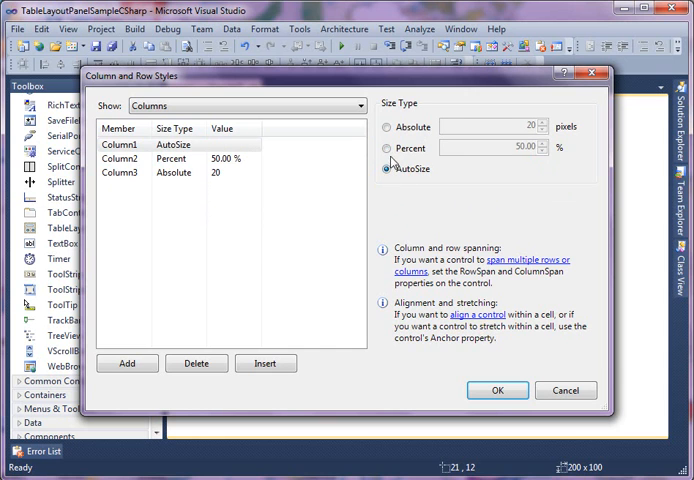
click(386, 148)
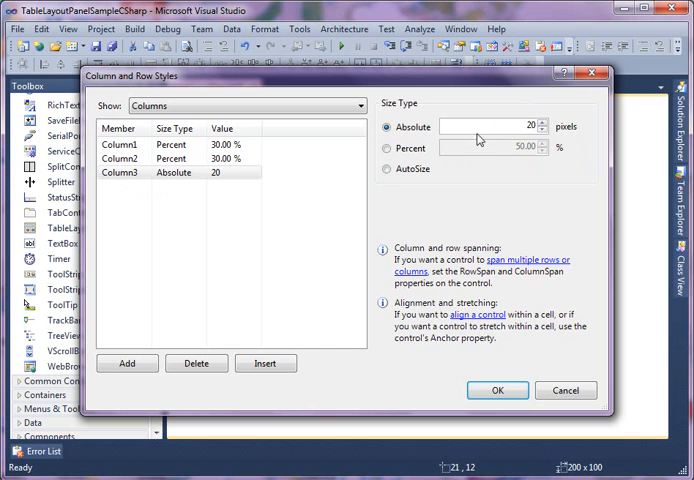
click(388, 148)
text(40)
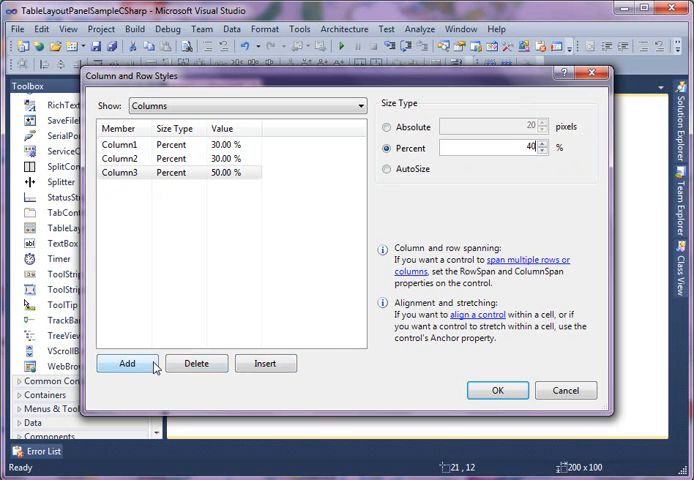
mouse_move(206, 364)
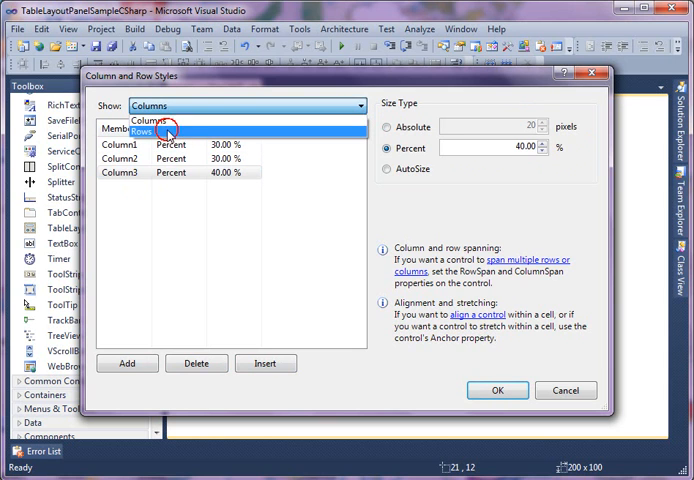
- Switch to Show: Rows, keep the rows at 20 pixels, and confirm the styles with OK
click(142, 132)
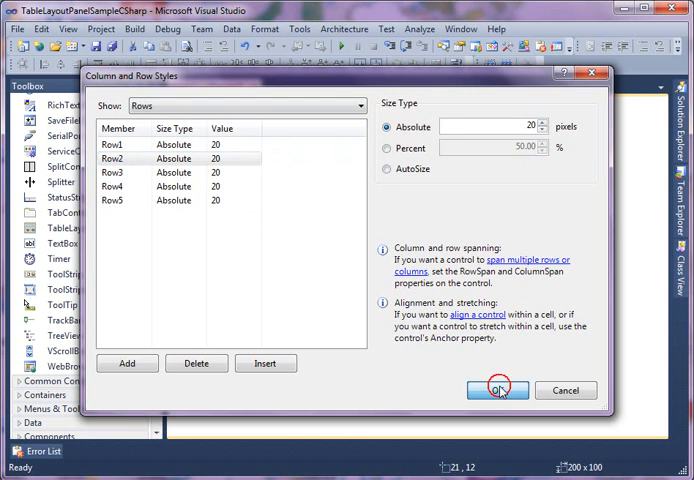
click(494, 390)
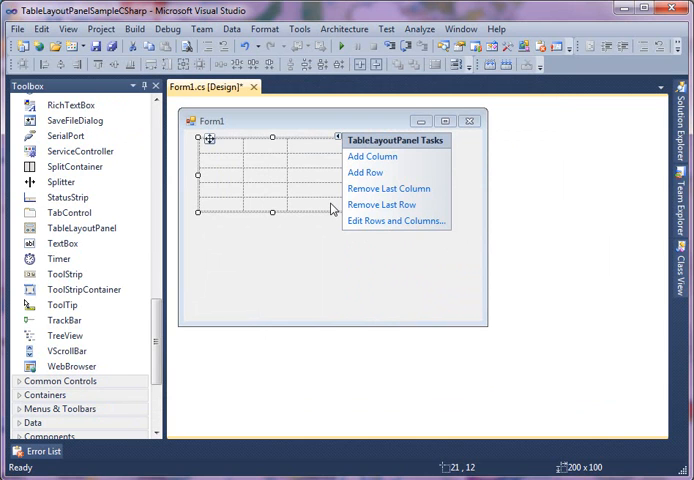
mouse_move(256, 160)
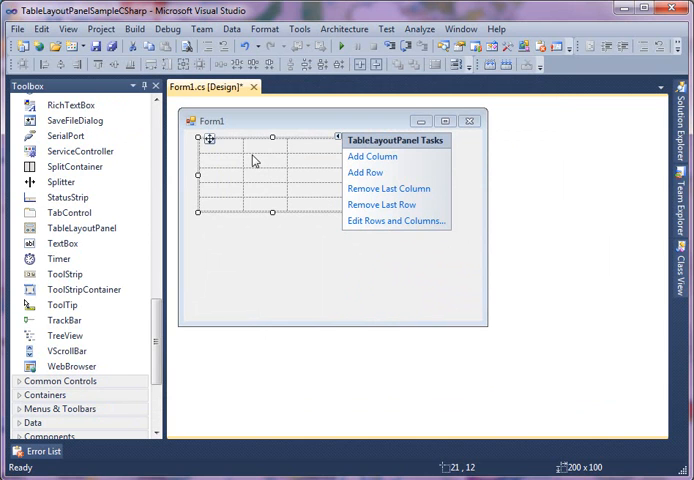
mouse_move(280, 162)
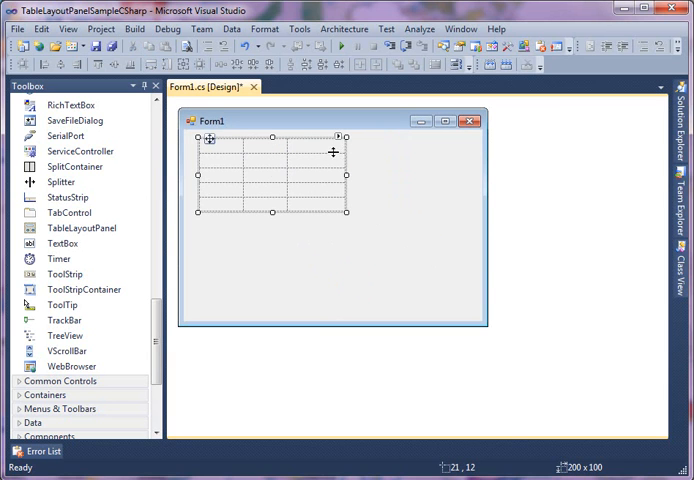
mouse_move(236, 156)
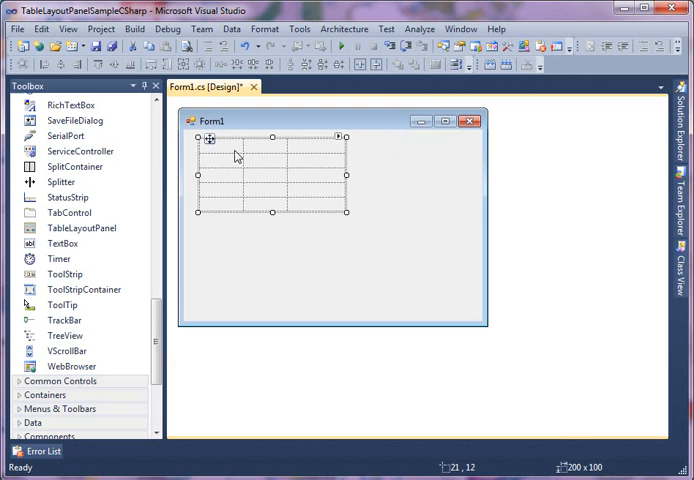
mouse_move(292, 152)
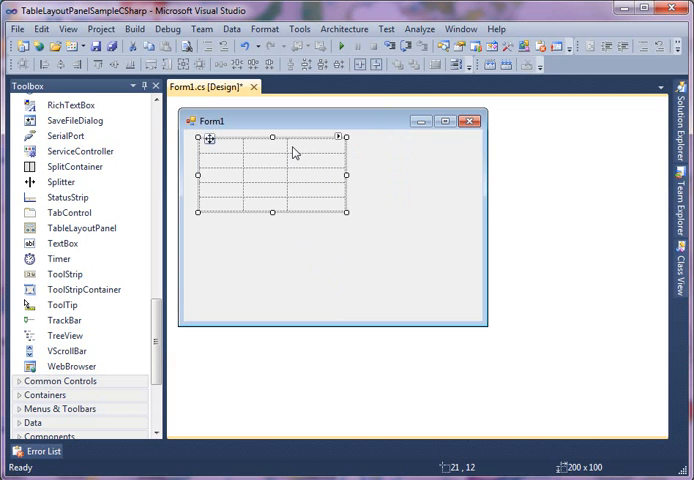
mouse_move(340, 138)
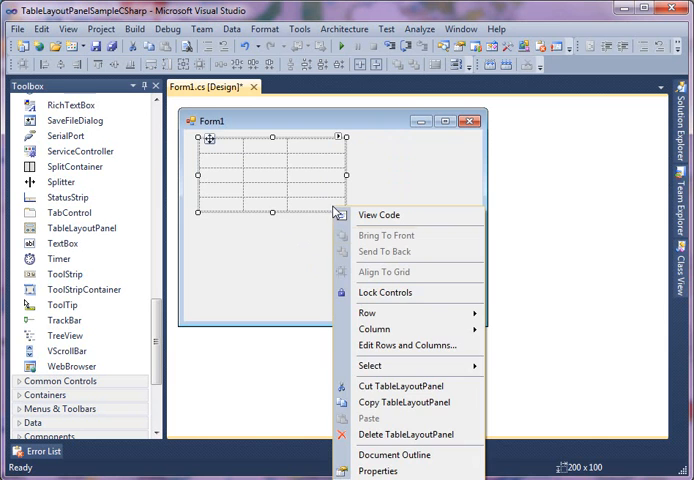
mouse_move(380, 464)
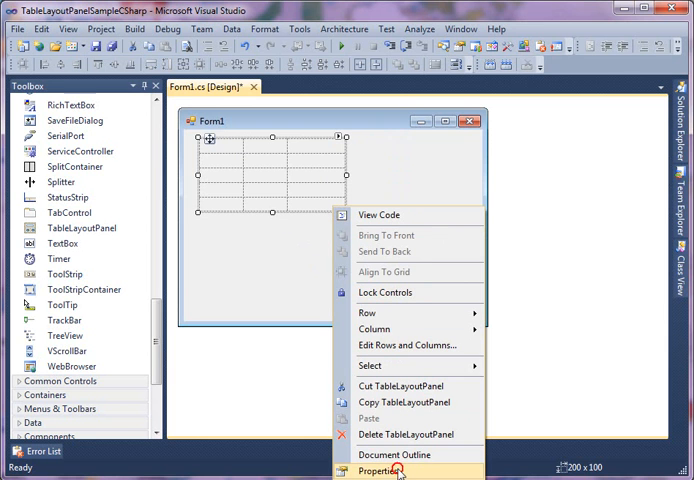
- In the panel's Properties, set ColumnCount to 3
click(376, 468)
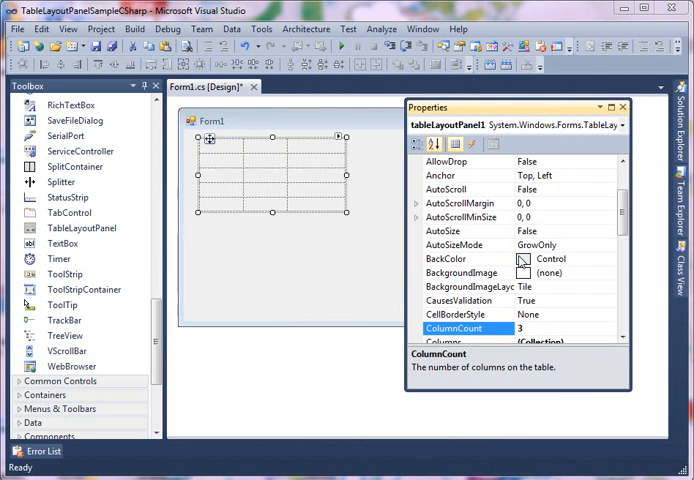
mouse_move(636, 336)
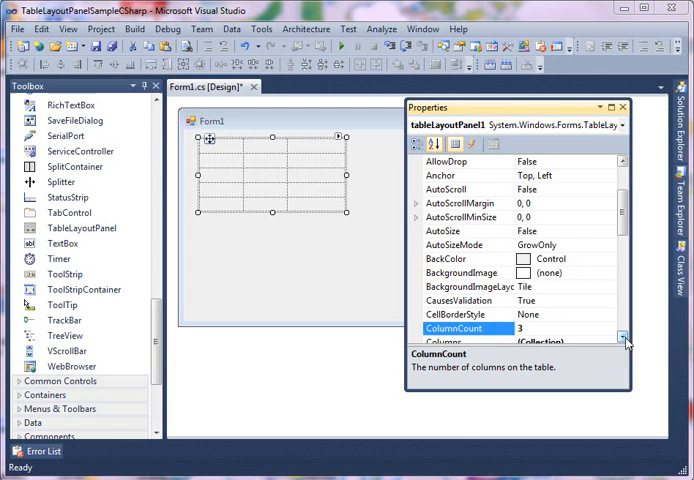
scroll(down, 3)
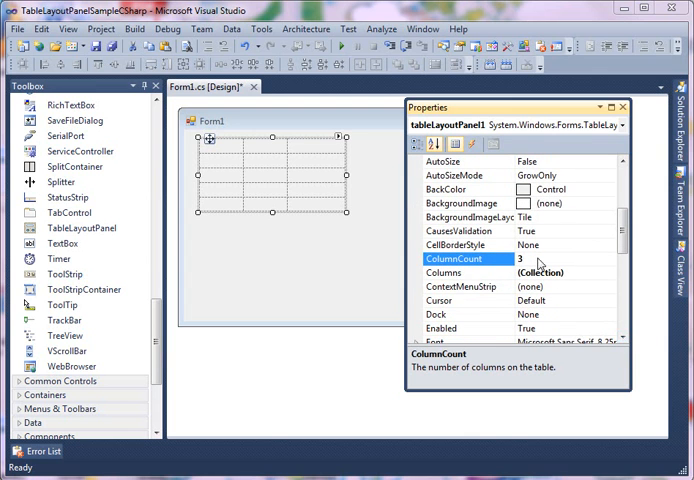
click(454, 272)
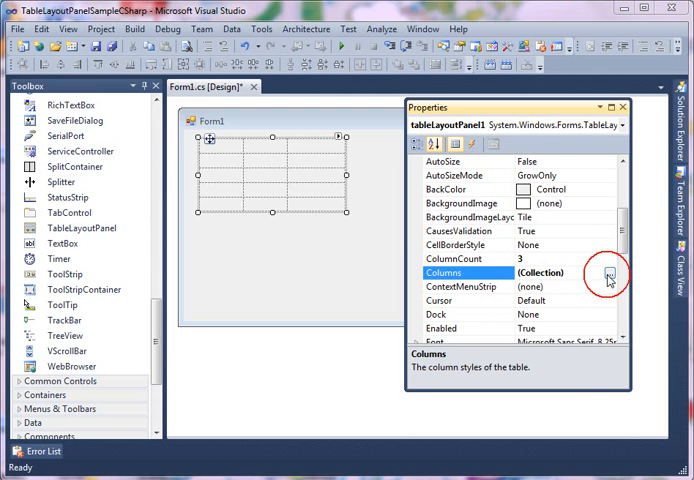
- Confirm Percent sizing in the Columns collection editor and close the Properties window
click(608, 272)
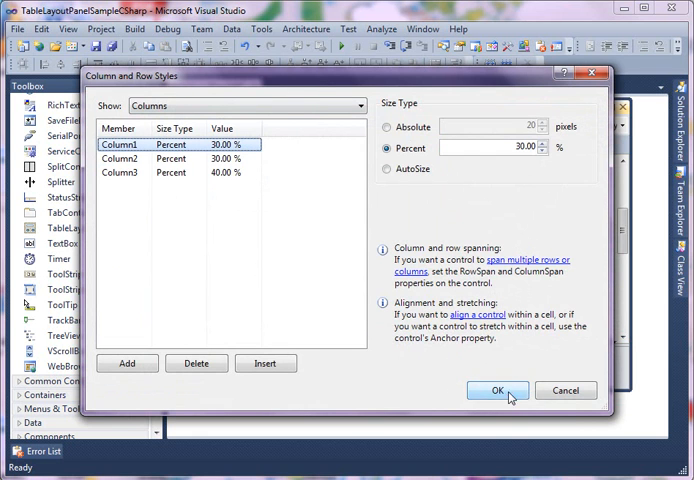
click(500, 392)
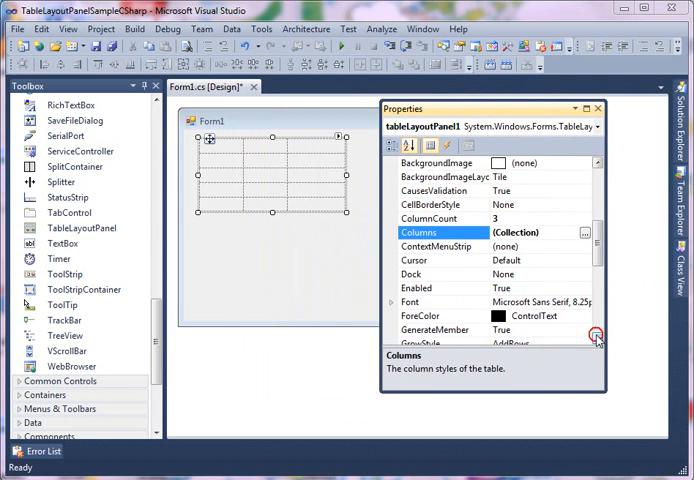
scroll(down, 3)
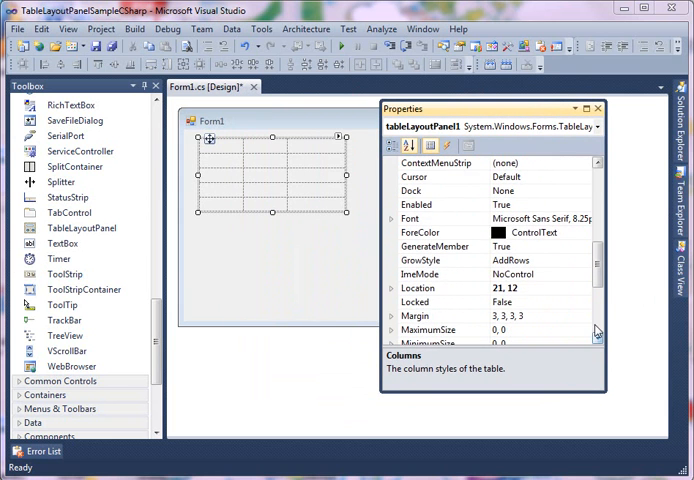
scroll(down, 3)
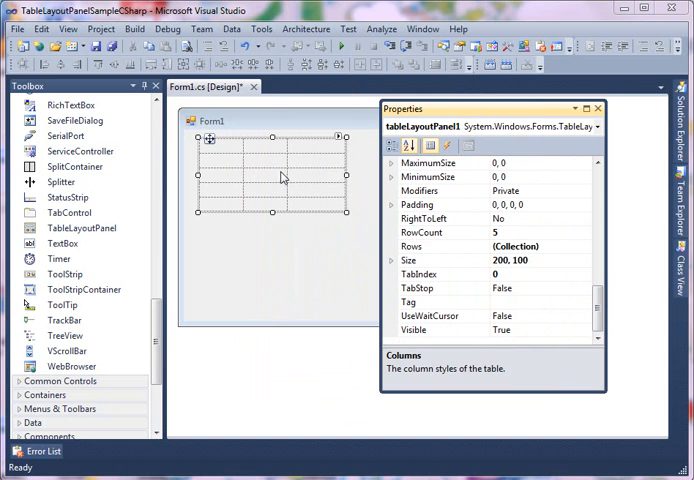
mouse_move(344, 172)
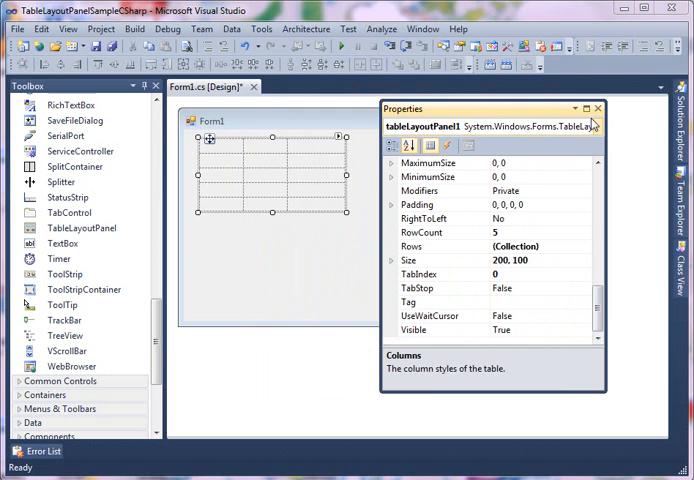
click(600, 108)
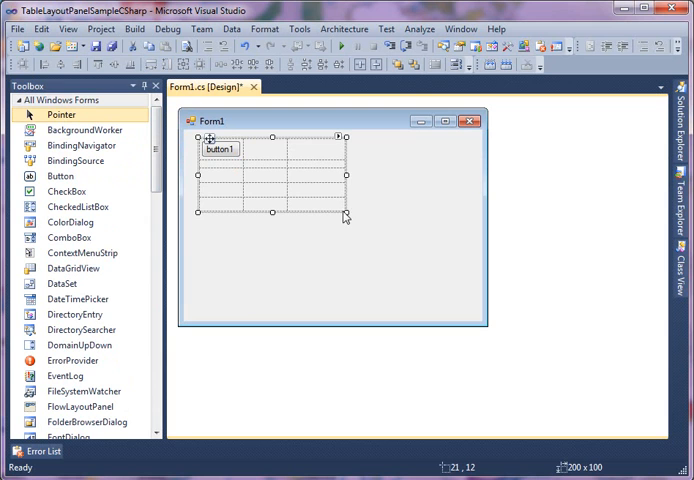
- Drag button1 from the Toolbox into the table's top-left cell
drag(344, 214, 410, 308)
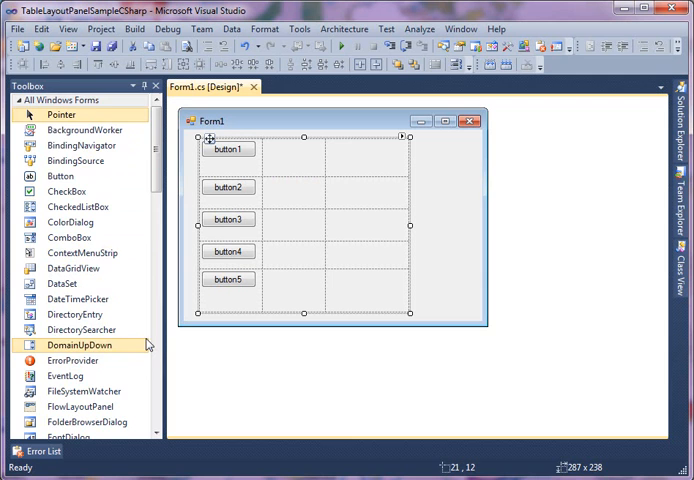
scroll(down, 3)
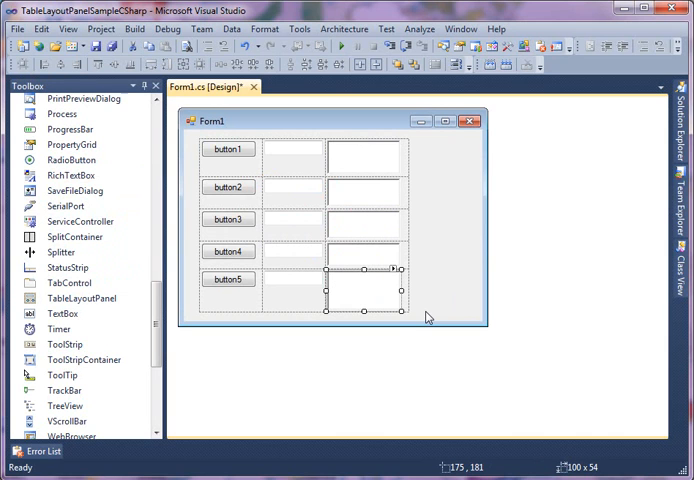
mouse_move(296, 232)
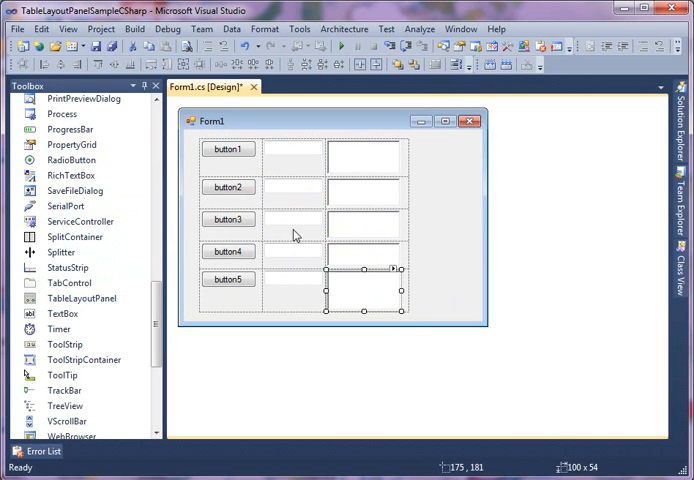
mouse_move(372, 280)
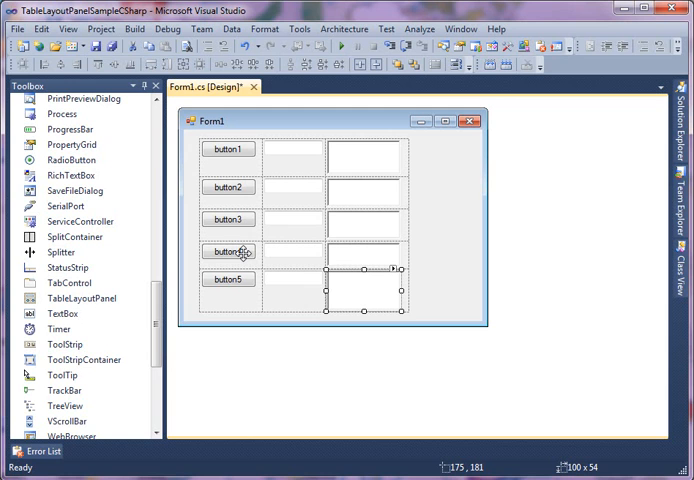
mouse_move(288, 176)
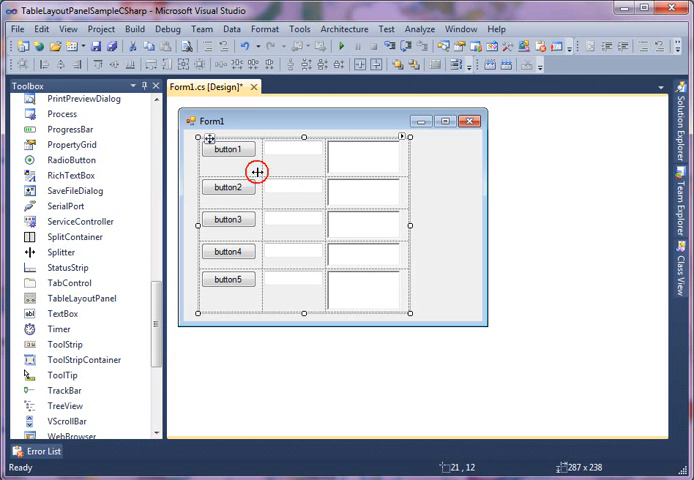
mouse_move(262, 170)
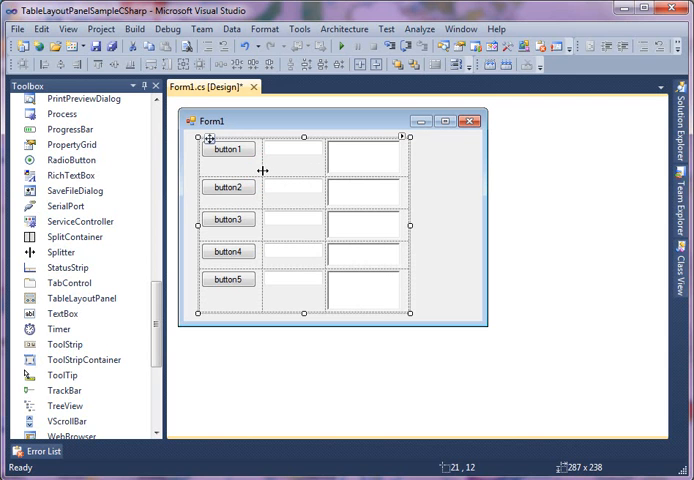
mouse_move(290, 172)
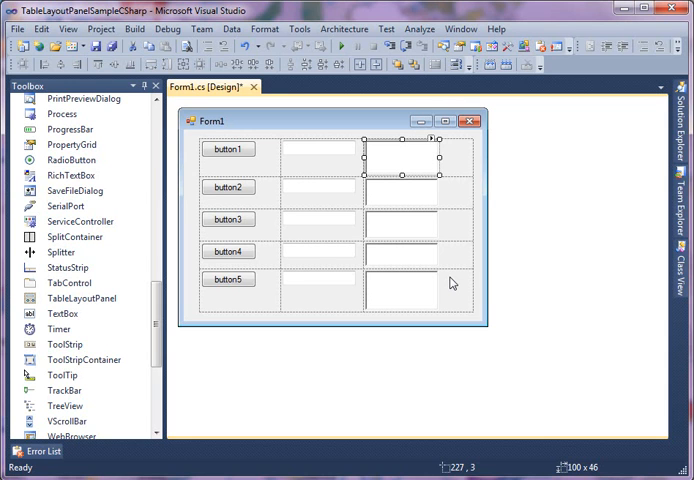
mouse_move(436, 304)
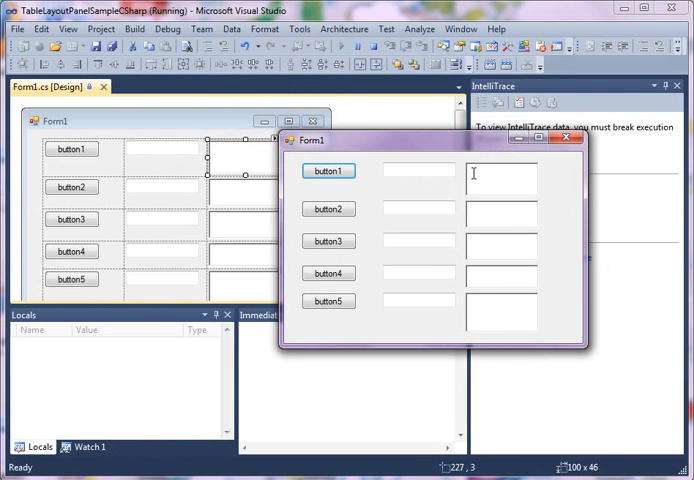
mouse_move(496, 270)
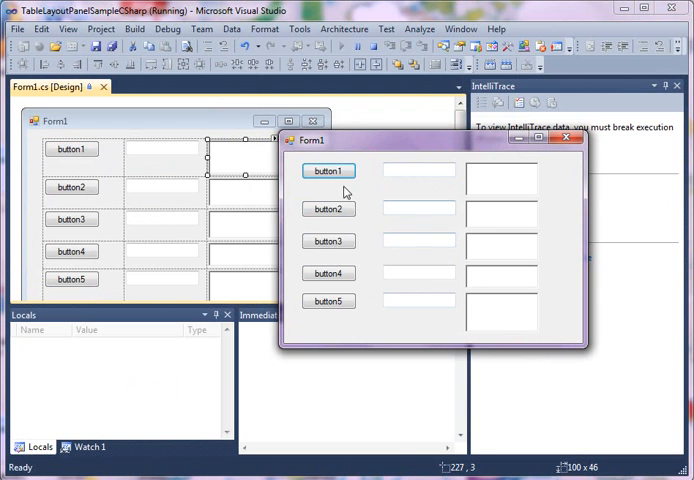
click(328, 208)
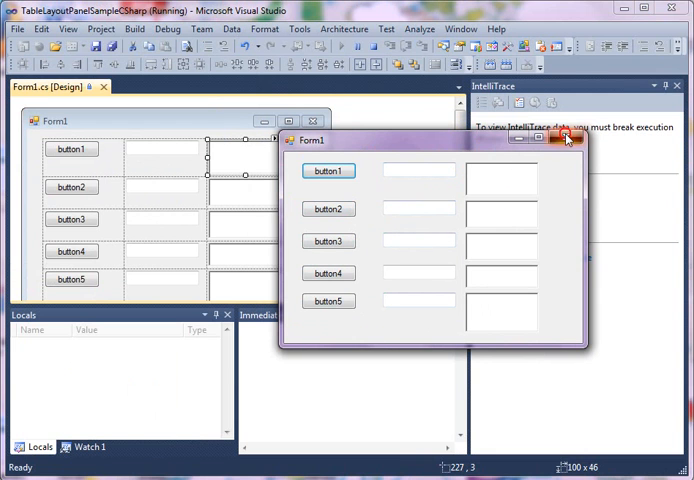
click(564, 140)
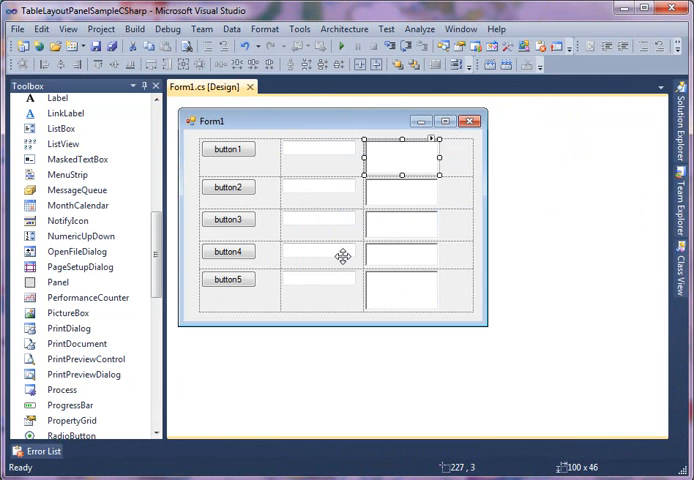